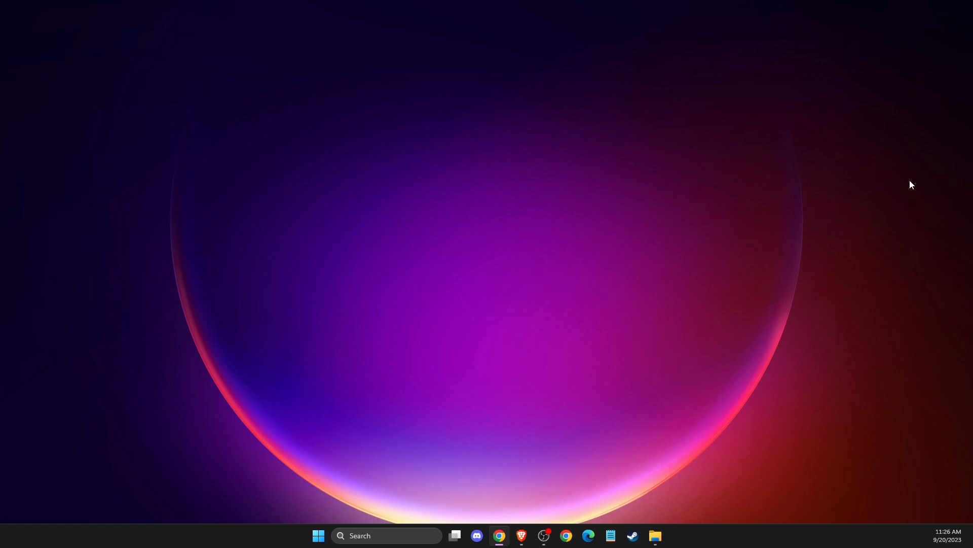
pyautogui.moveTo(750, 206)
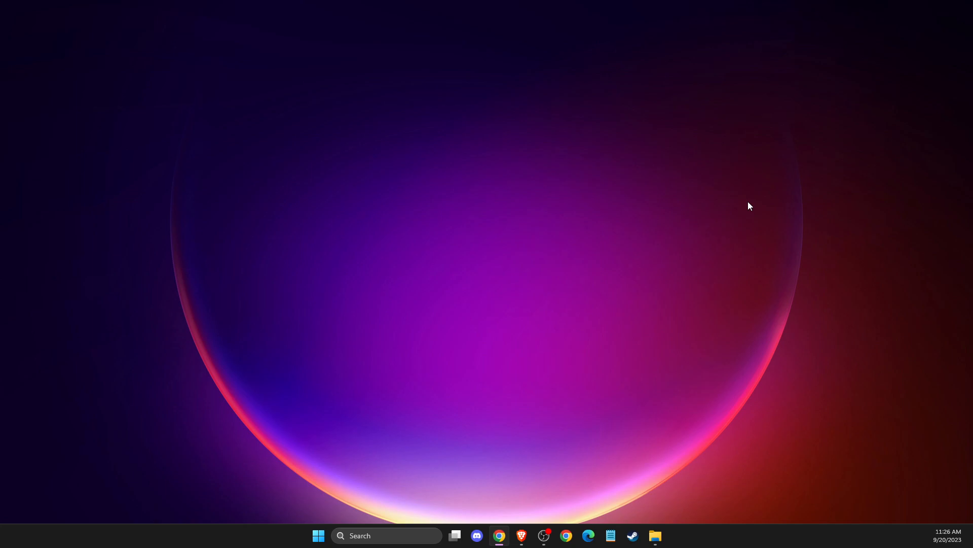
pyautogui.moveTo(787, 200)
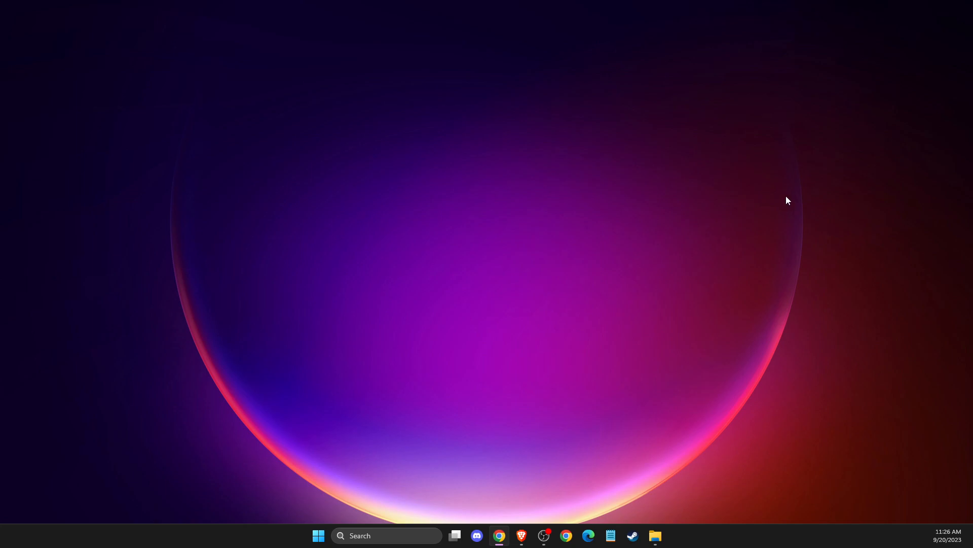
pyautogui.moveTo(780, 197)
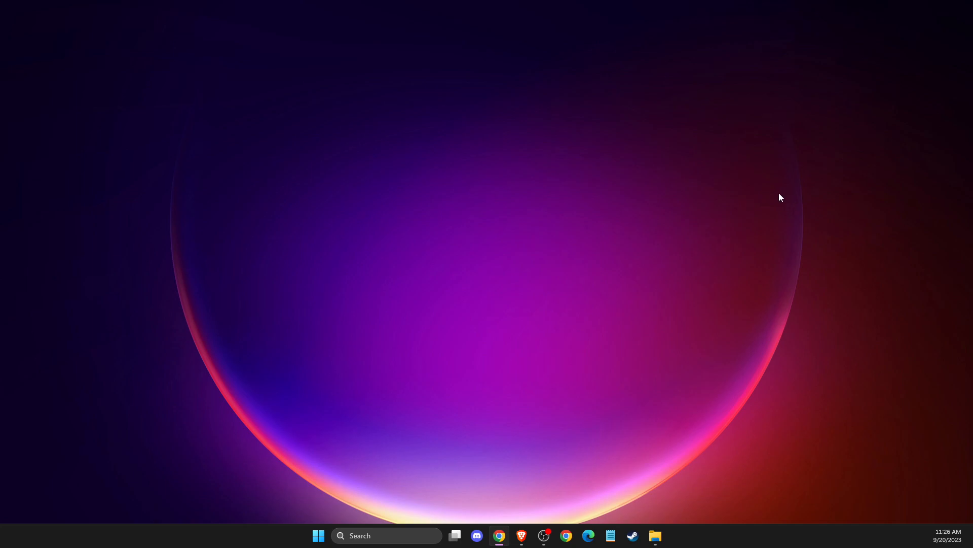
pyautogui.moveTo(738, 204)
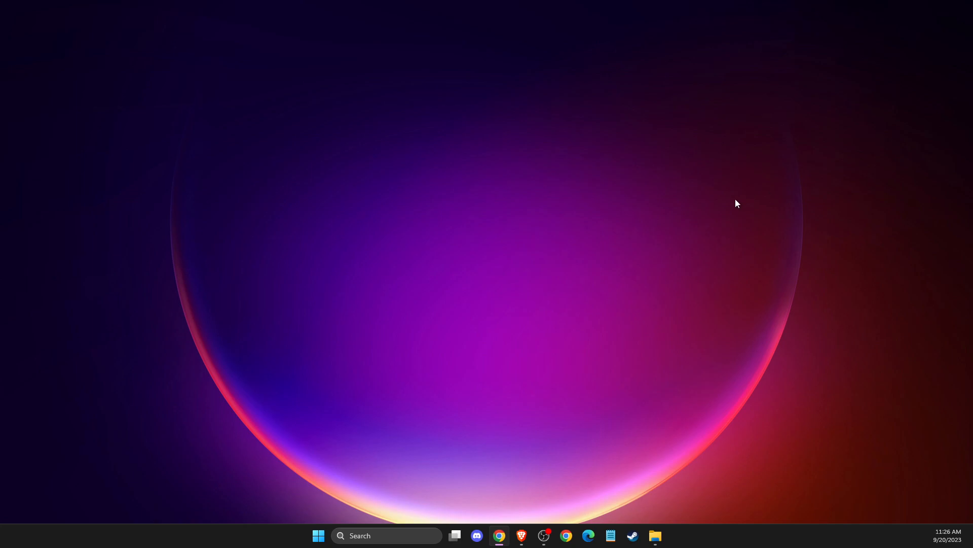
pyautogui.moveTo(716, 216)
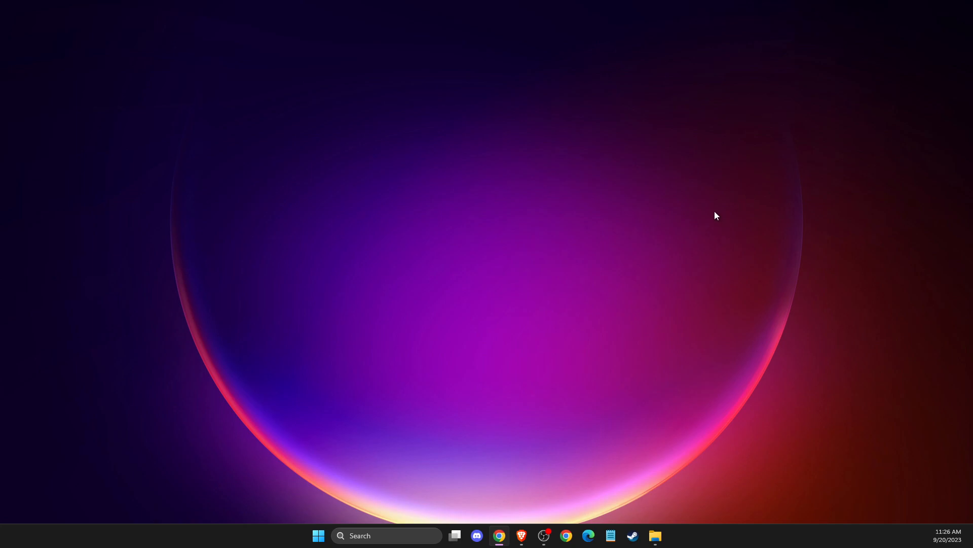
pyautogui.moveTo(718, 258)
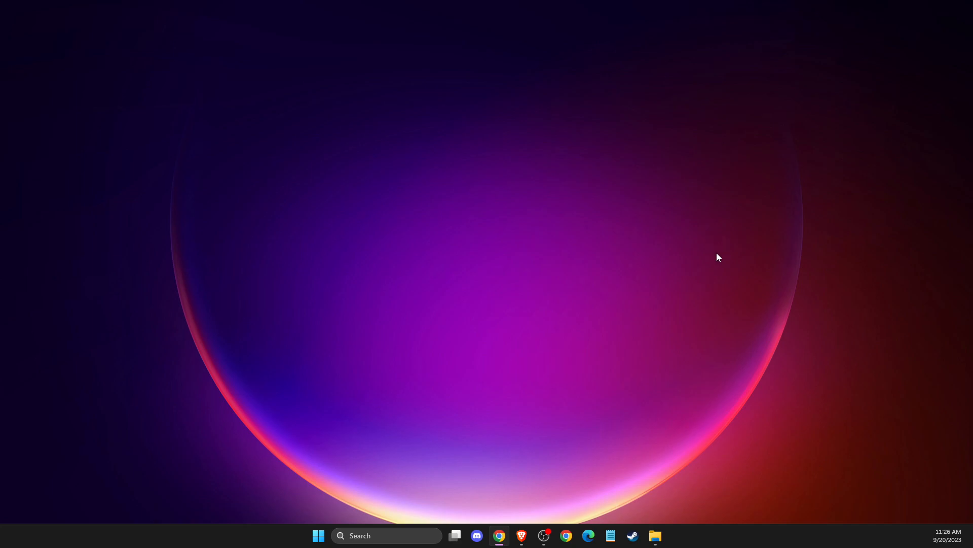
pyautogui.moveTo(531, 525)
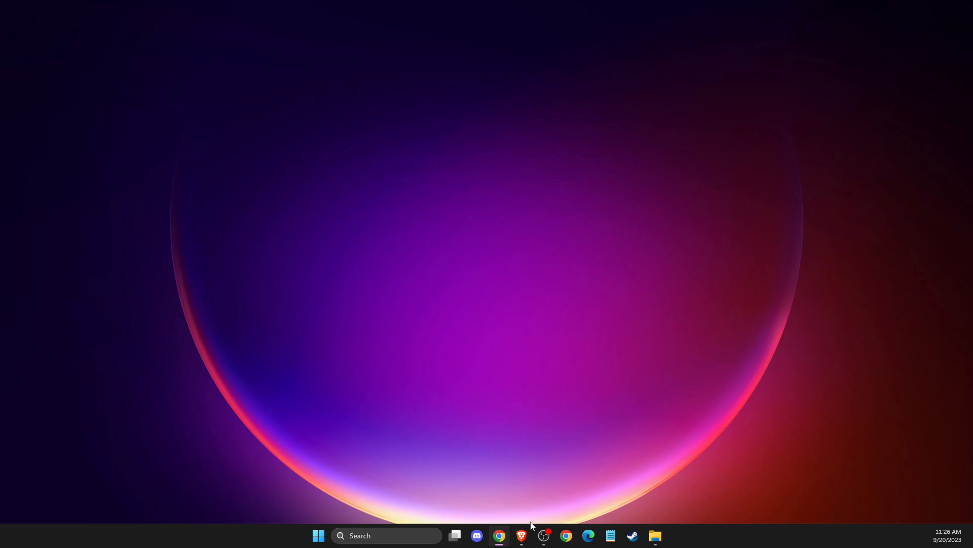
# - Open the 'Releases · Ryochan7/DS4Windows' GitHub result from the Google 'ds4 windows' search in Brave
pyautogui.click(520, 535)
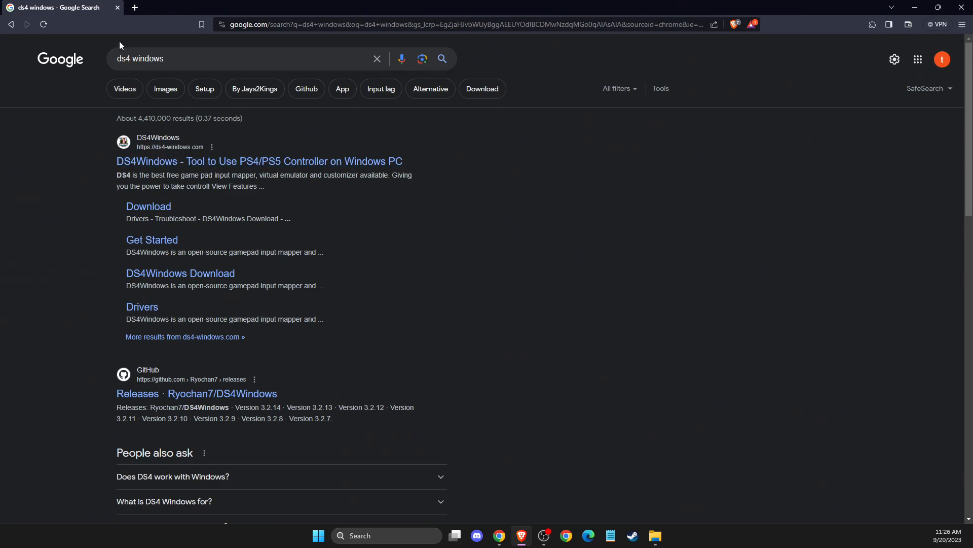
pyautogui.scroll(-3)
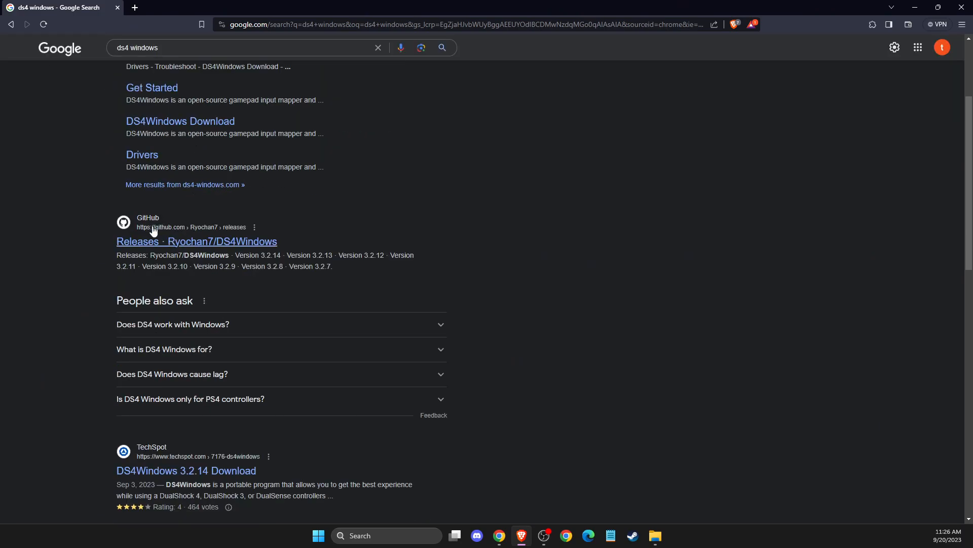
pyautogui.moveTo(159, 230)
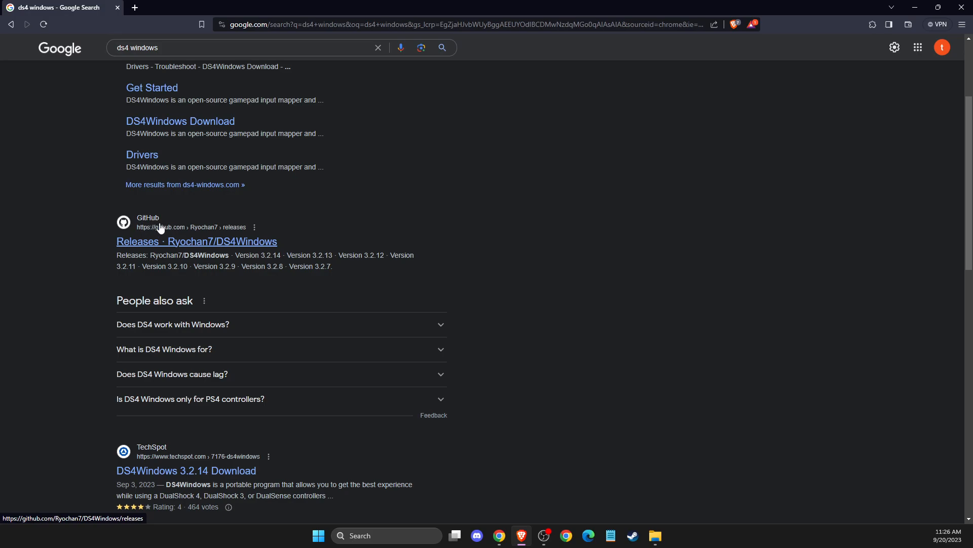
pyautogui.moveTo(174, 254)
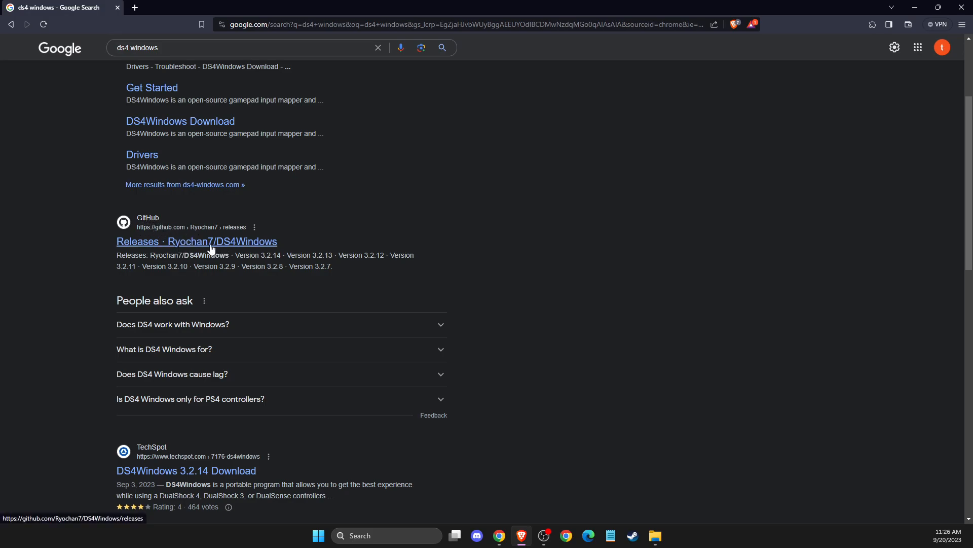
pyautogui.click(197, 241)
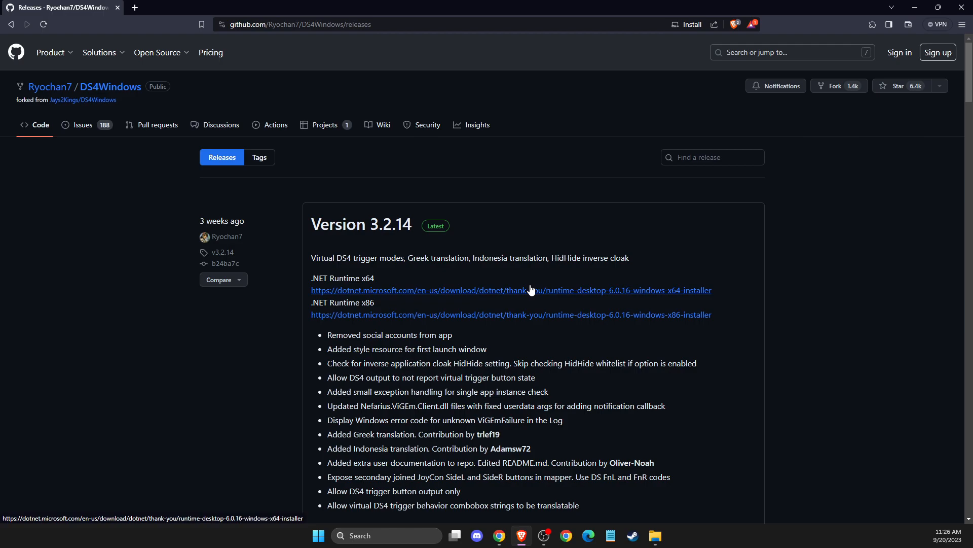
# - Scroll down the Version 3.2.14 release notes toward the Assets list
pyautogui.scroll(-3)
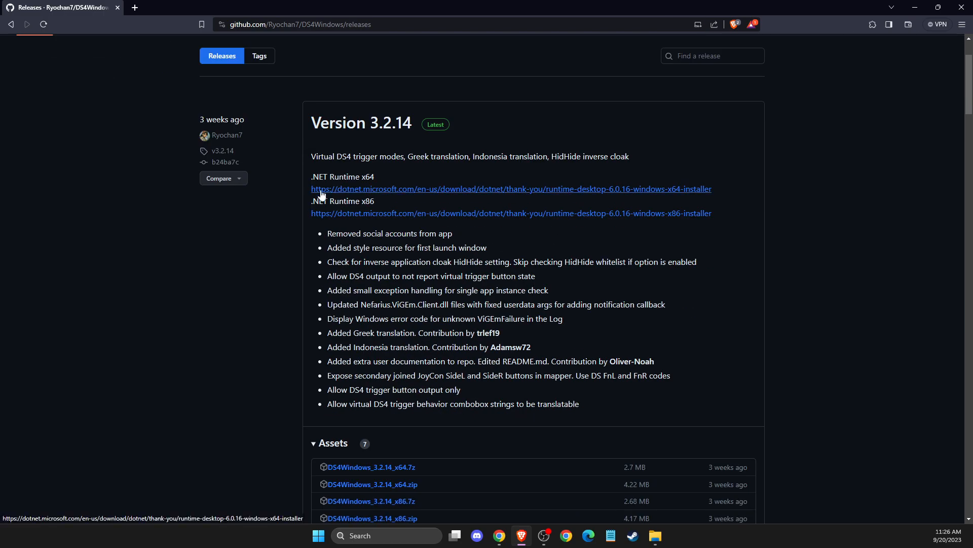
pyautogui.moveTo(366, 189)
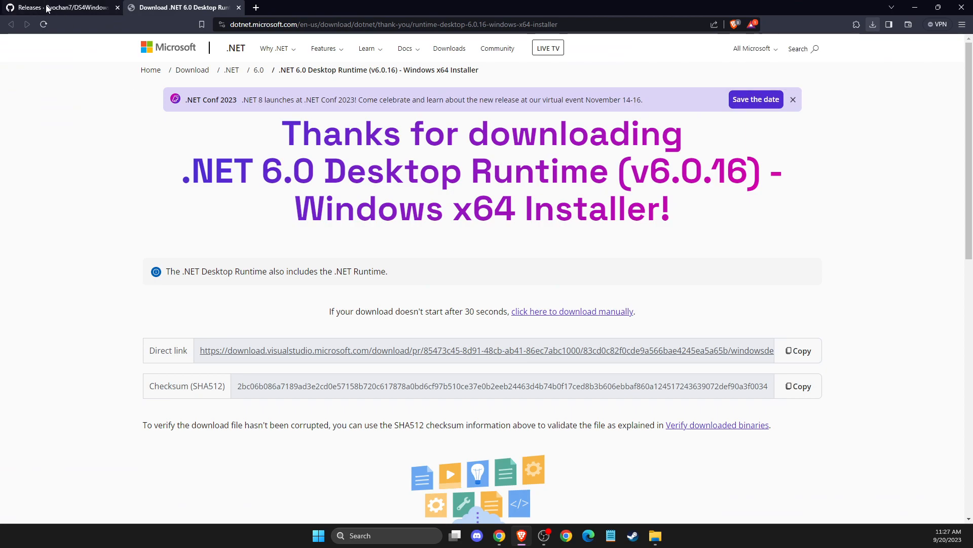
# - Return to the Releases tab and download DS4Windows_3.2.14_x64.7z from Assets
pyautogui.click(59, 7)
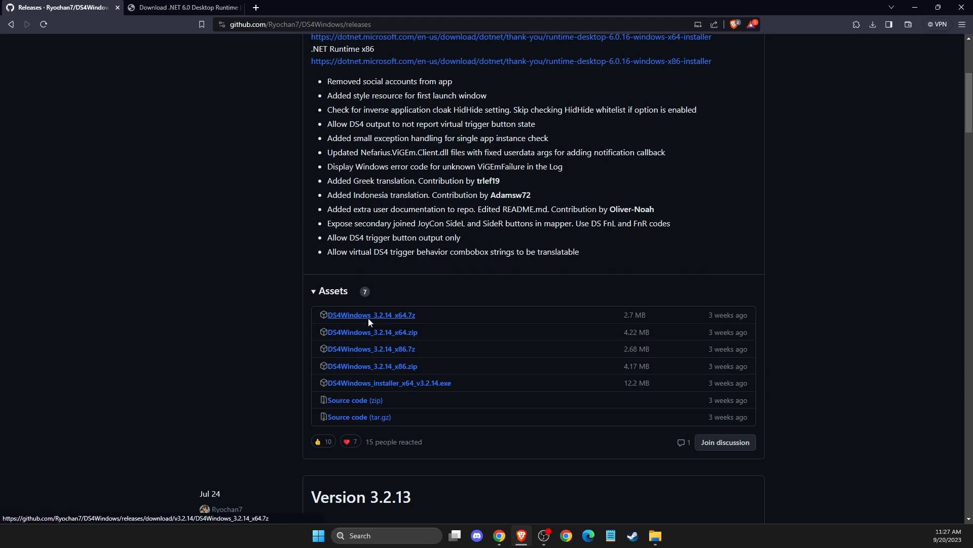
pyautogui.click(373, 332)
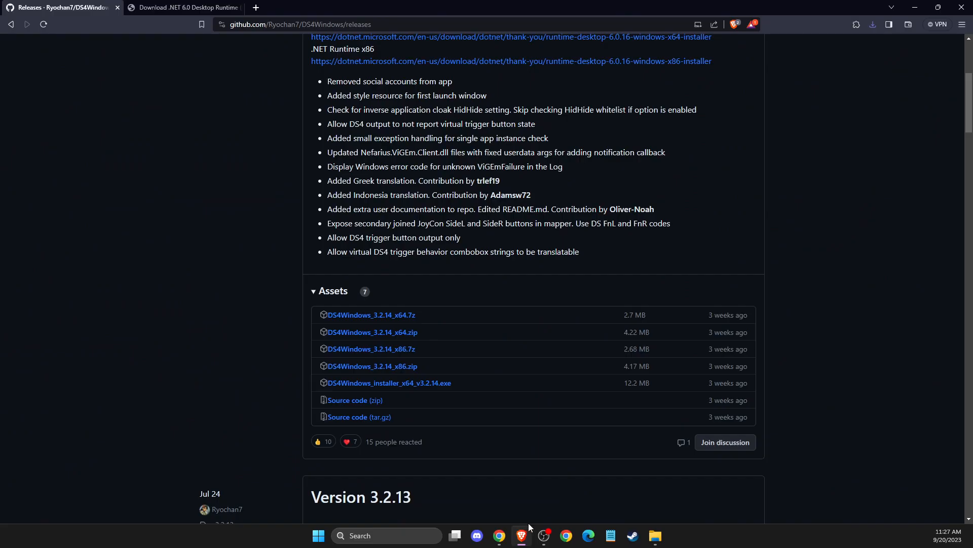
# - Save the .NET 6.0 Desktop Runtime installer to the Desktop location
pyautogui.scroll(3)
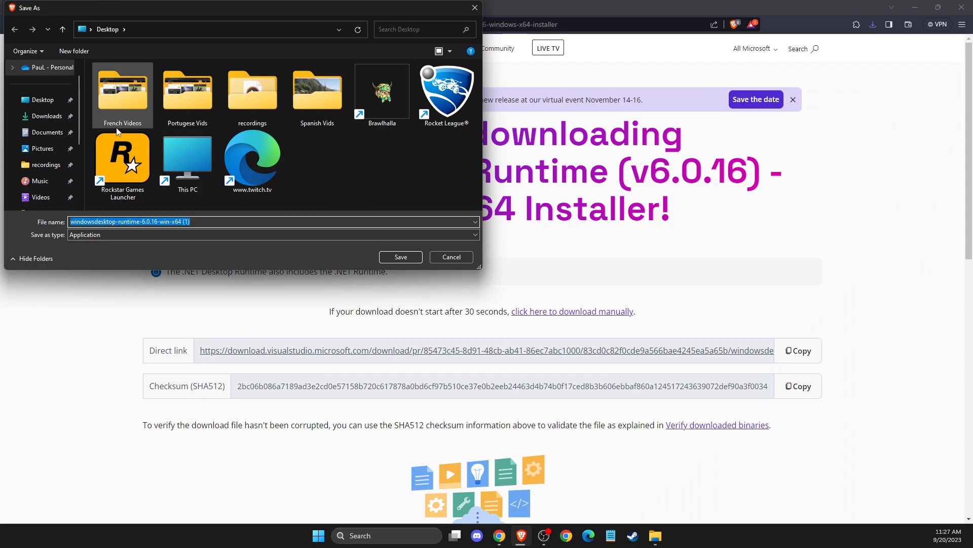
pyautogui.click(47, 116)
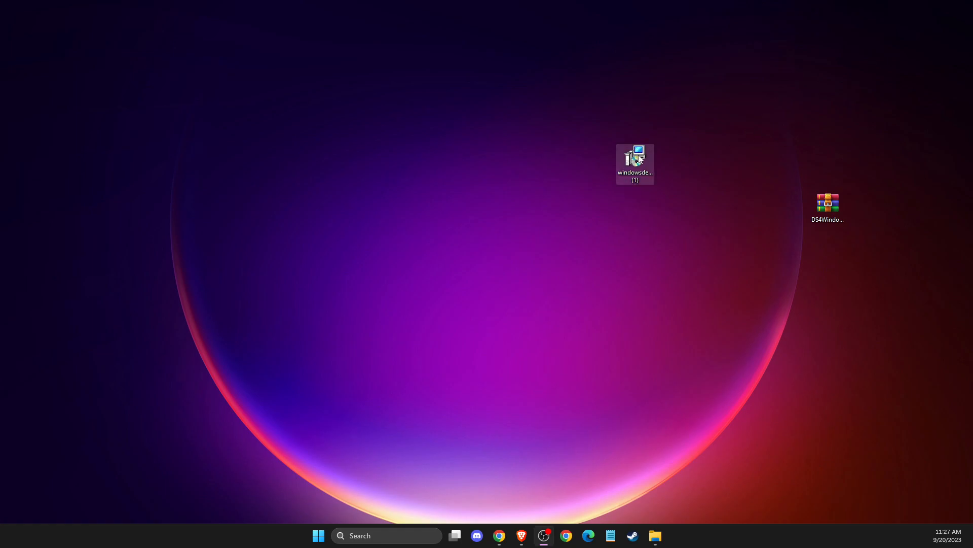
# - Run the windowsdesktop runtime 6.0.16 x64 installer from the desktop and start installation
pyautogui.doubleClick(634, 163)
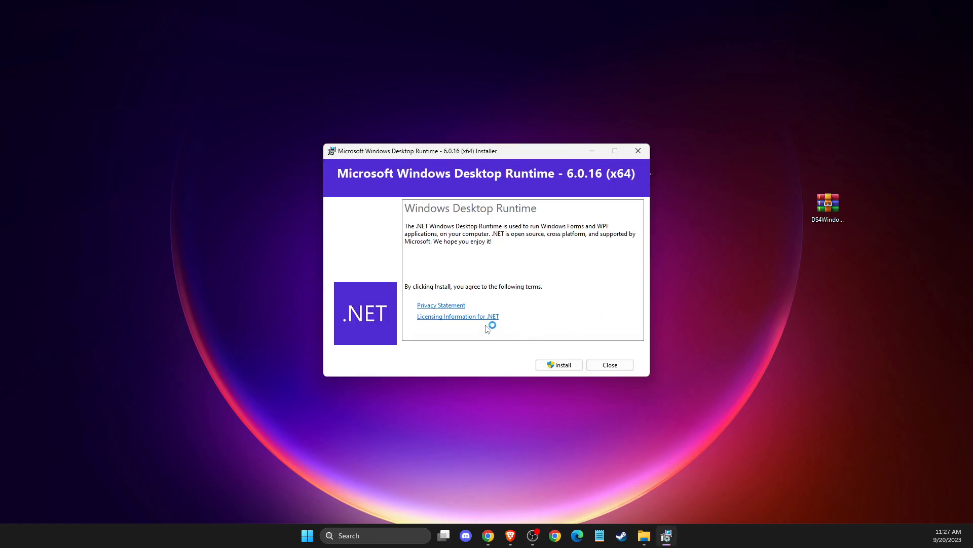
pyautogui.click(558, 364)
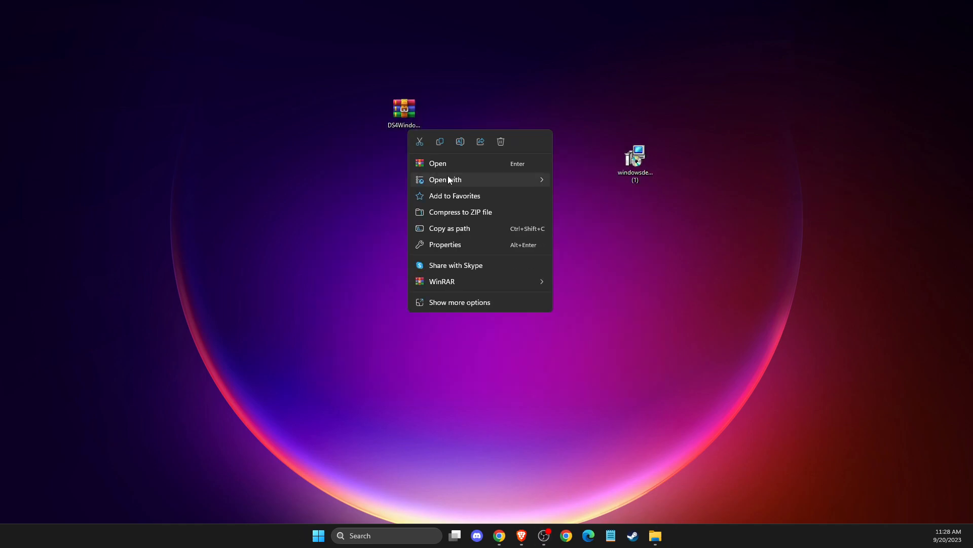
pyautogui.moveTo(453, 196)
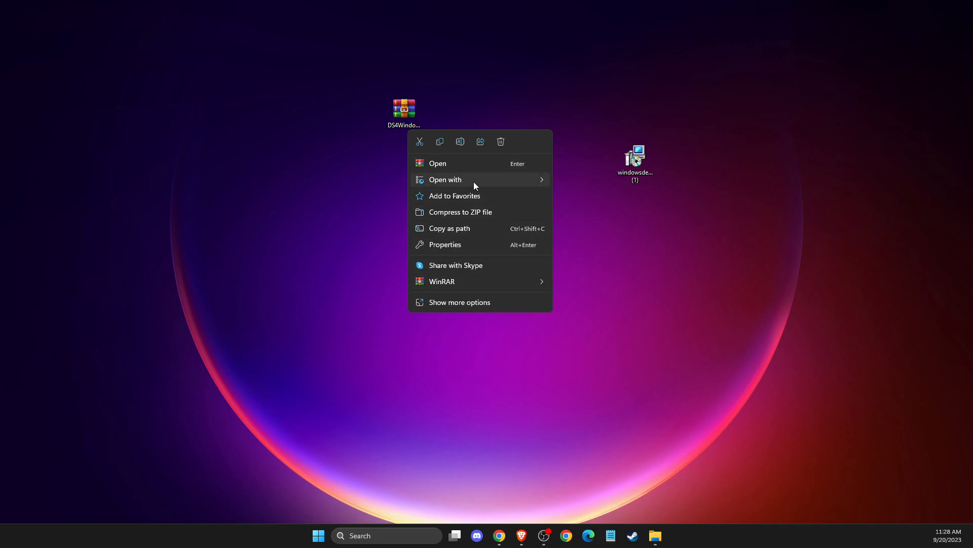
# - Use WinRAR's 'Extract to DS4Windows\' on the DS4Windows archive
pyautogui.click(822, 199)
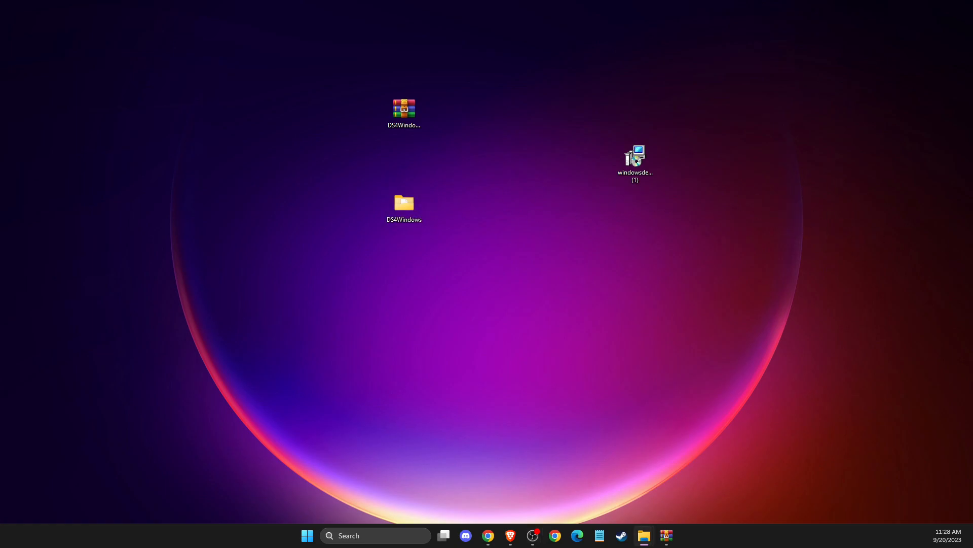
# - Launch DS4Windows from the extracted folder and choose Appdata in the SaveWhere dialog
pyautogui.doubleClick(403, 203)
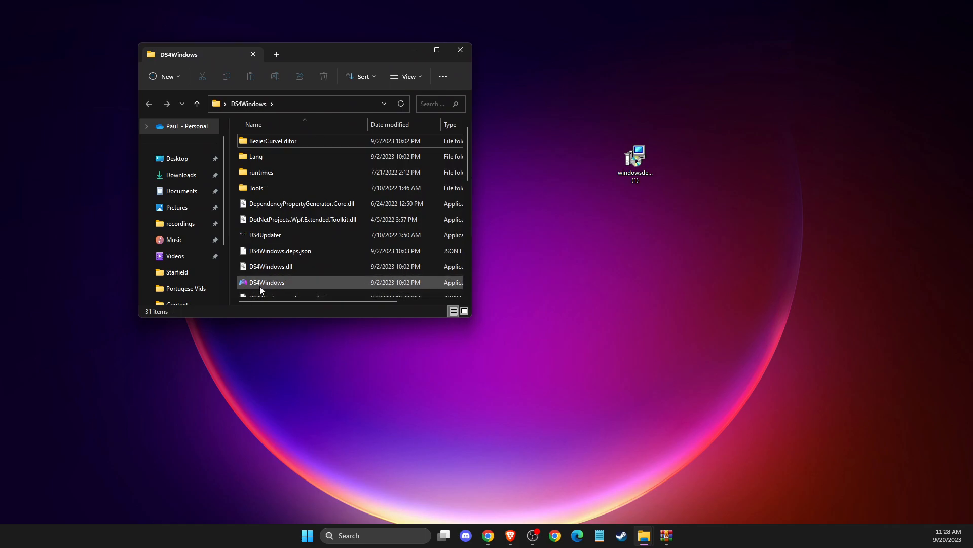
pyautogui.click(266, 282)
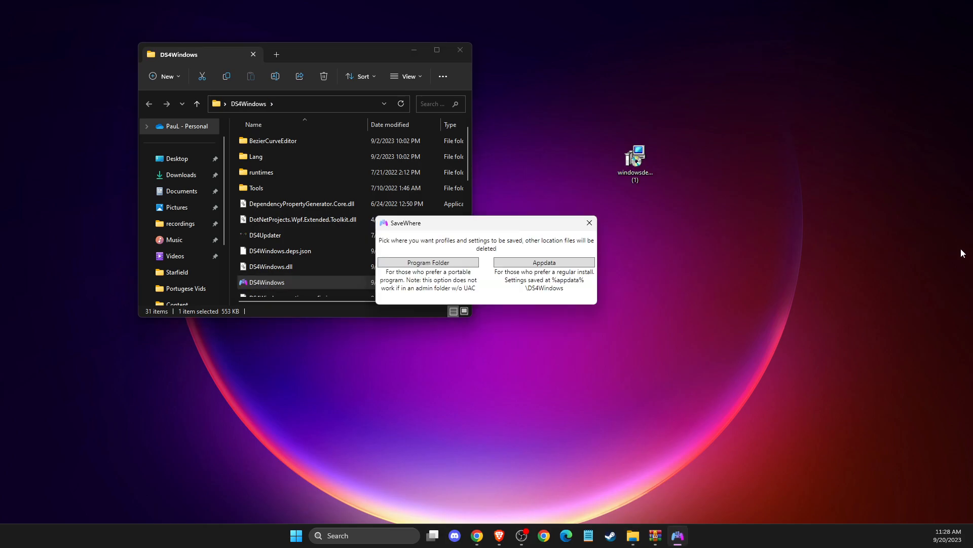
pyautogui.moveTo(470, 252)
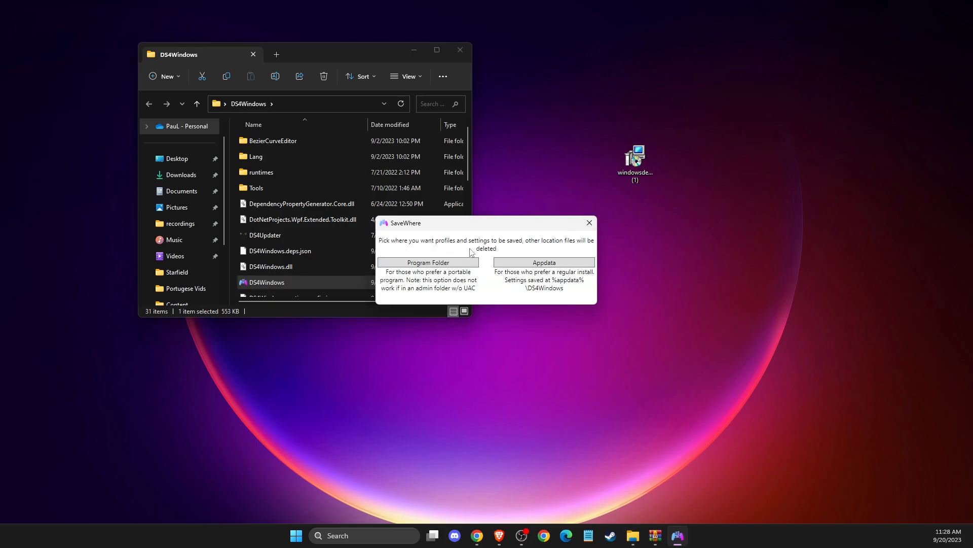
pyautogui.moveTo(513, 159)
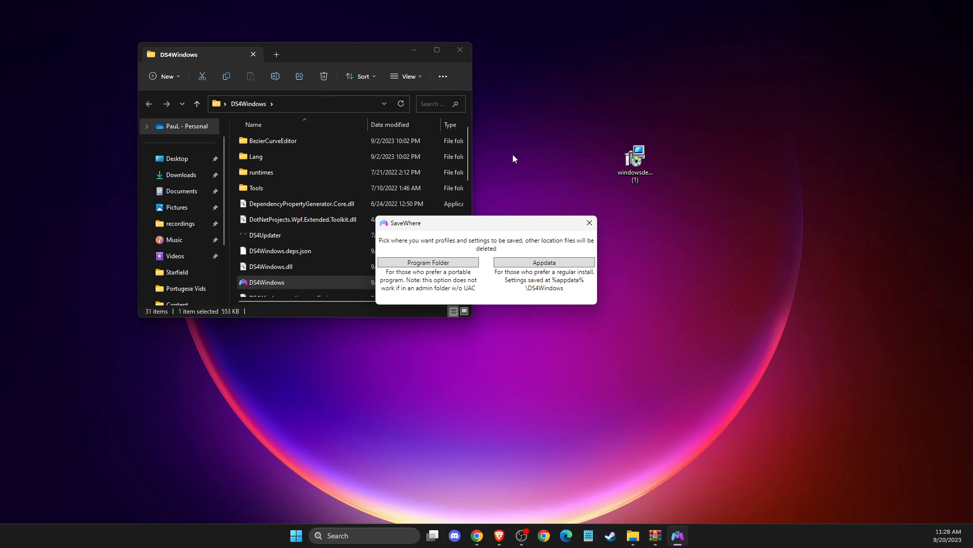
pyautogui.click(459, 50)
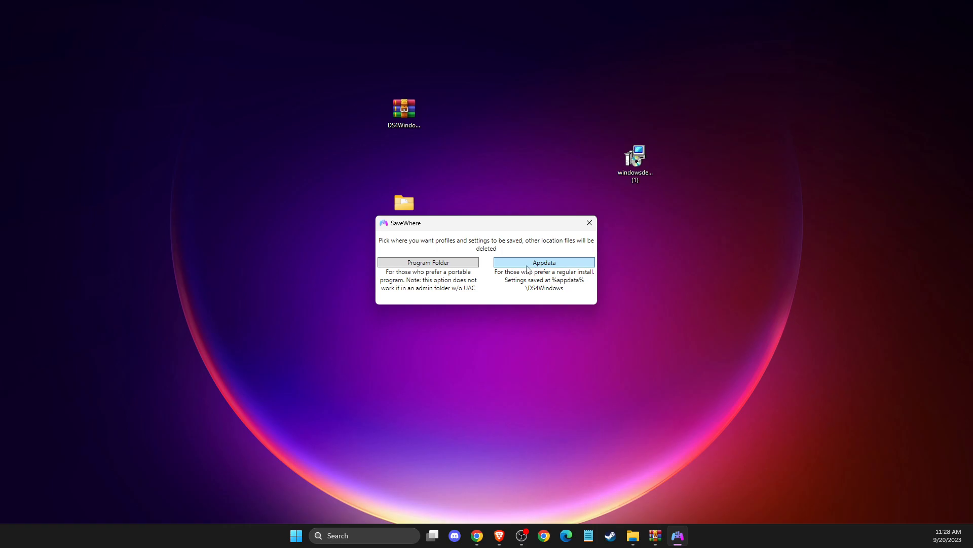
pyautogui.click(543, 262)
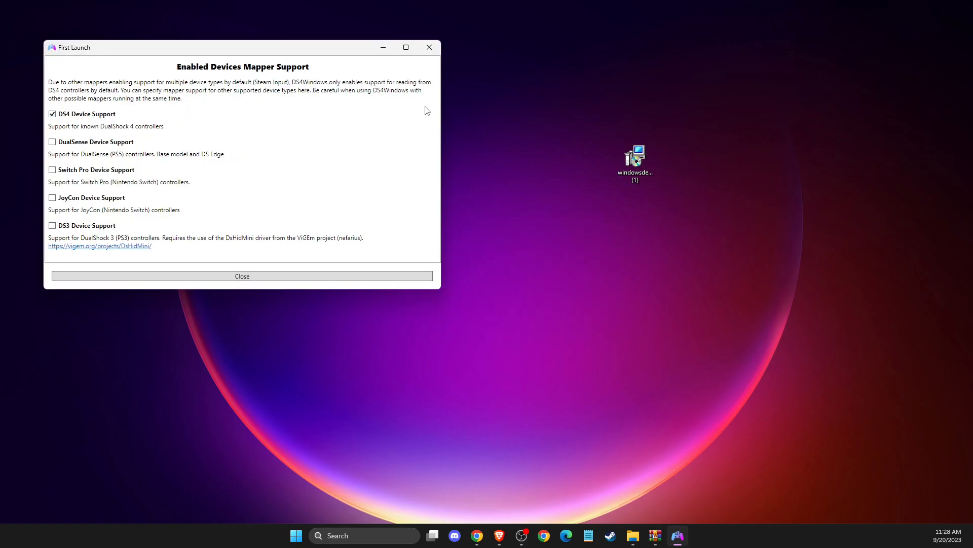
# - Centre the First Launch window and close it with DS4 Device Support left checked
pyautogui.moveTo(242, 47); pyautogui.dragTo(397, 49)
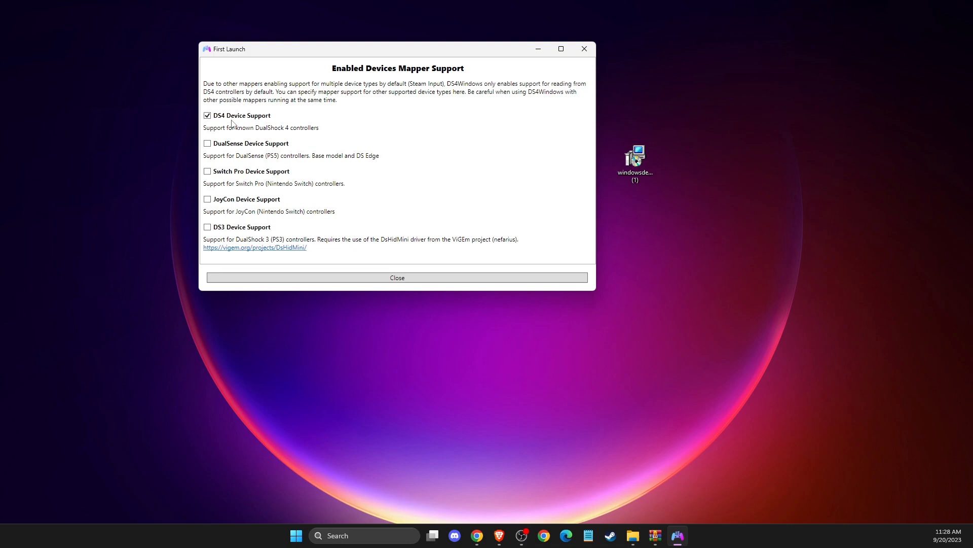
pyautogui.moveTo(281, 133)
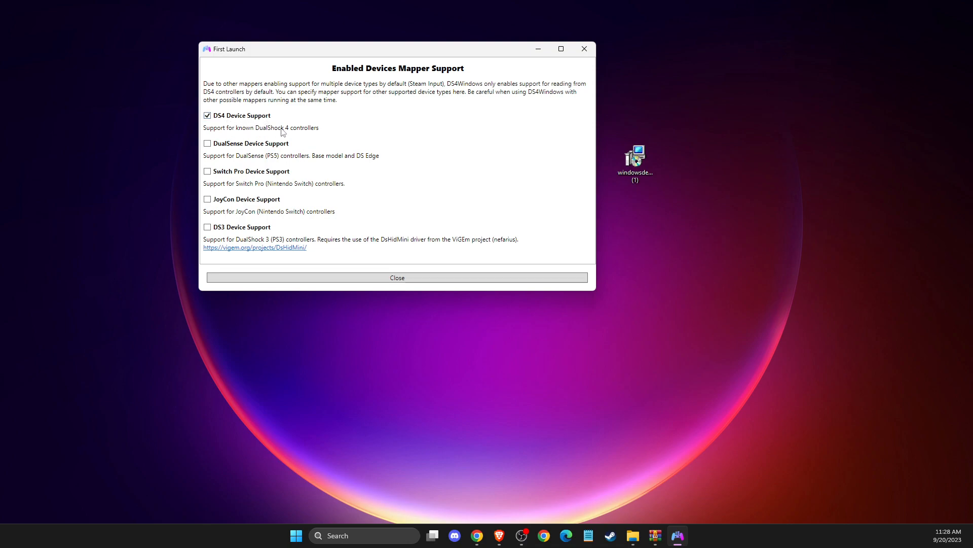
pyautogui.moveTo(204, 155)
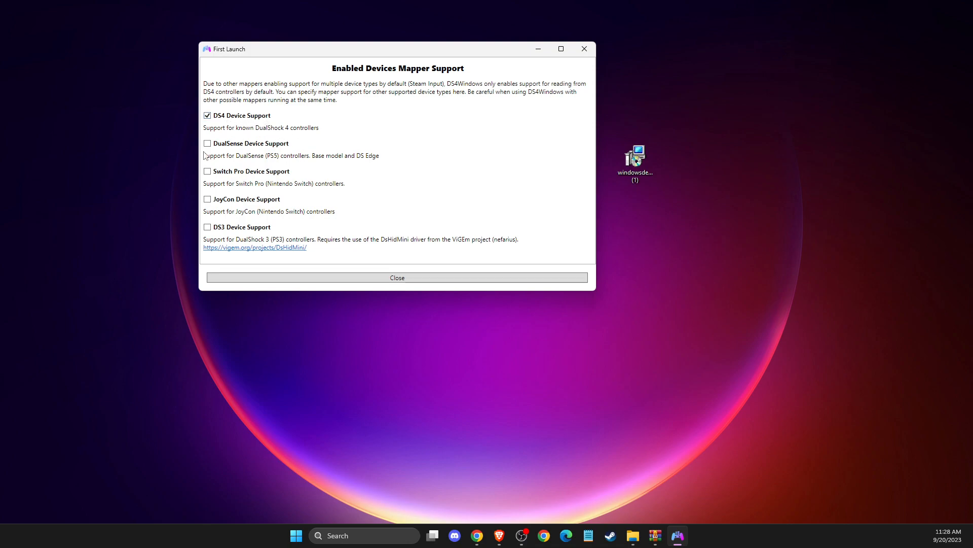
pyautogui.moveTo(229, 155)
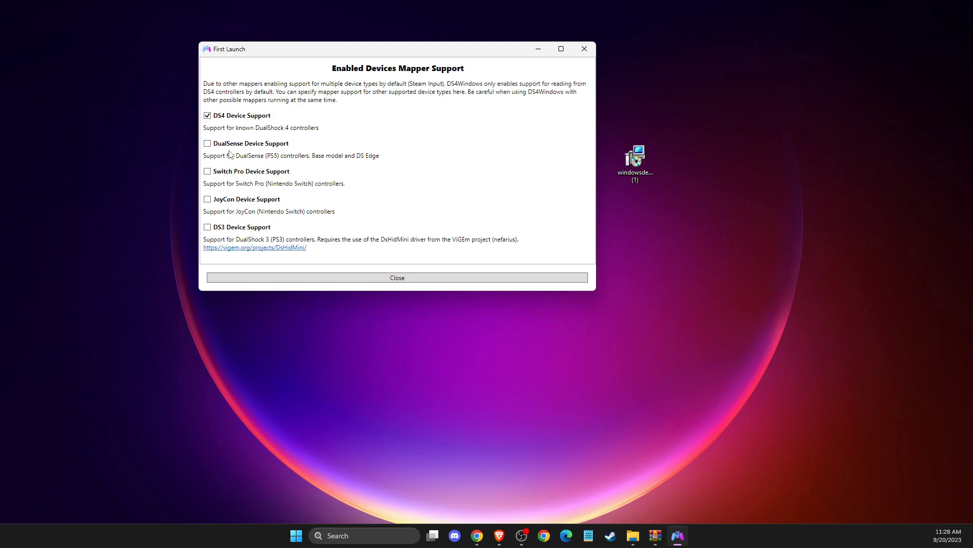
pyautogui.moveTo(282, 179)
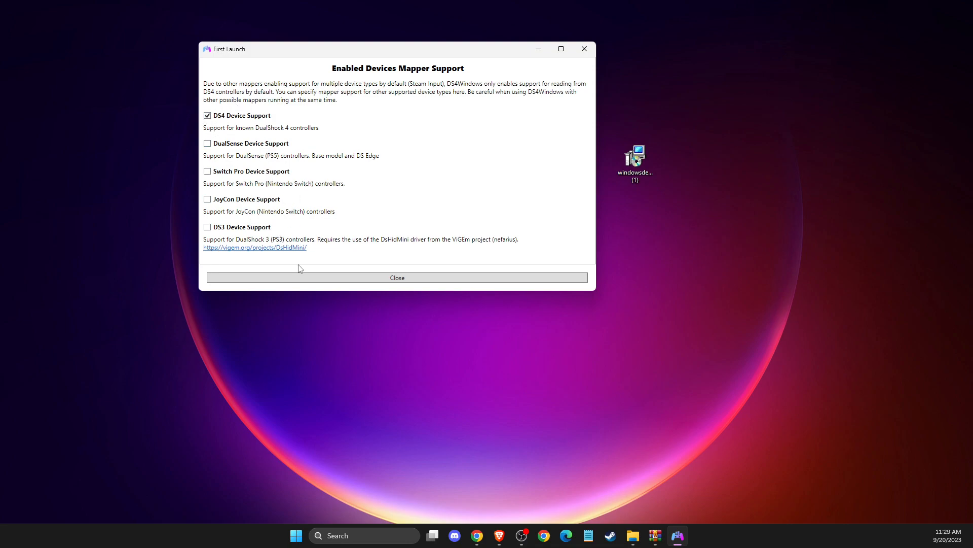
pyautogui.moveTo(318, 254)
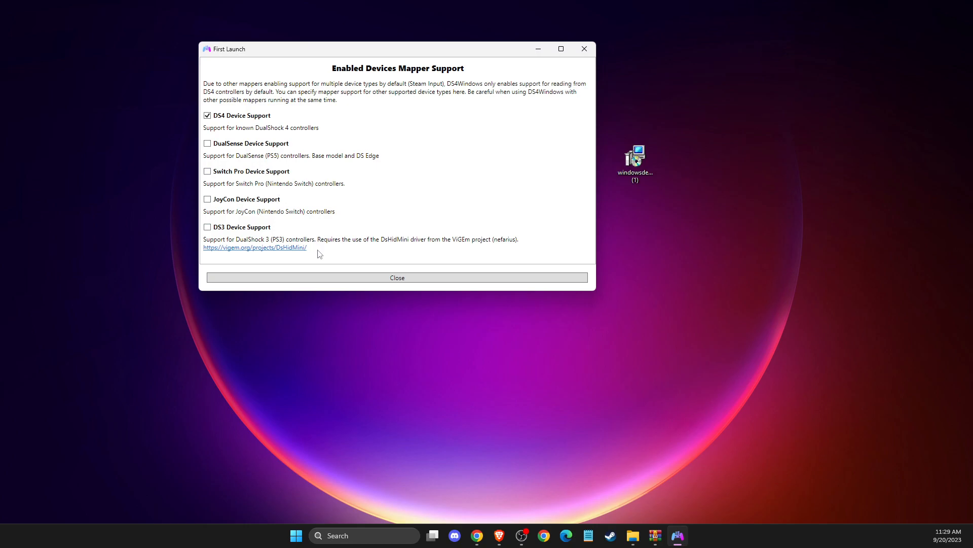
pyautogui.click(396, 278)
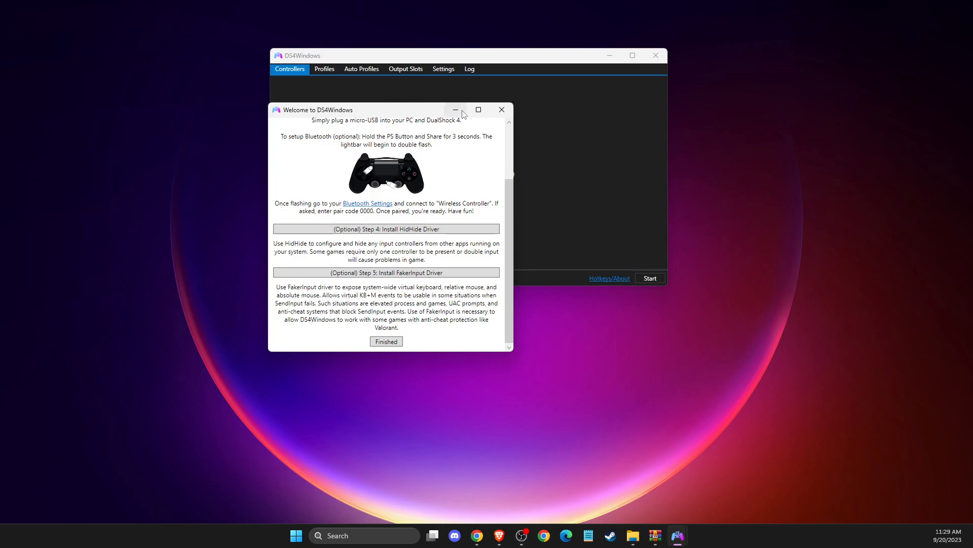
# - Choose 'Step 1: Install ViGEmBus Driver' in the Welcome to DS4Windows window
pyautogui.click(386, 341)
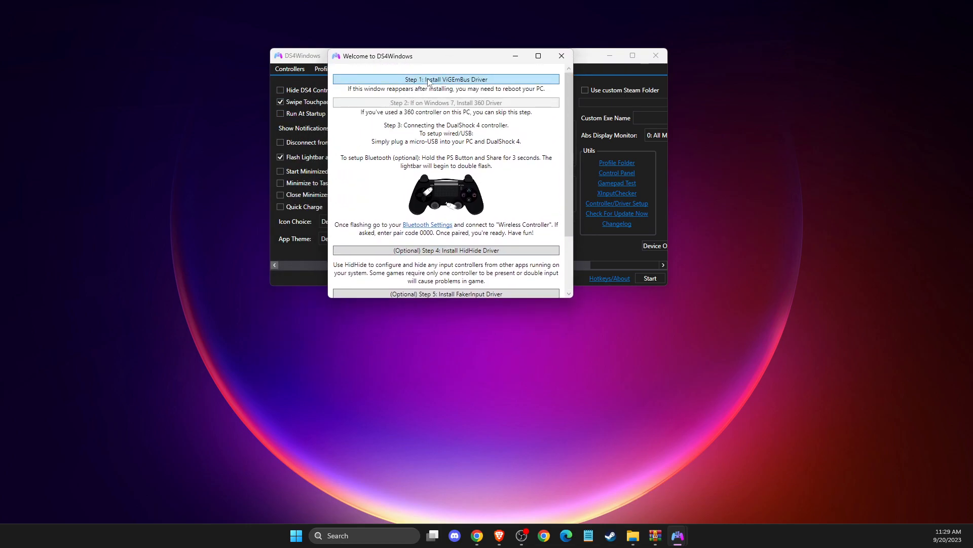
pyautogui.click(446, 79)
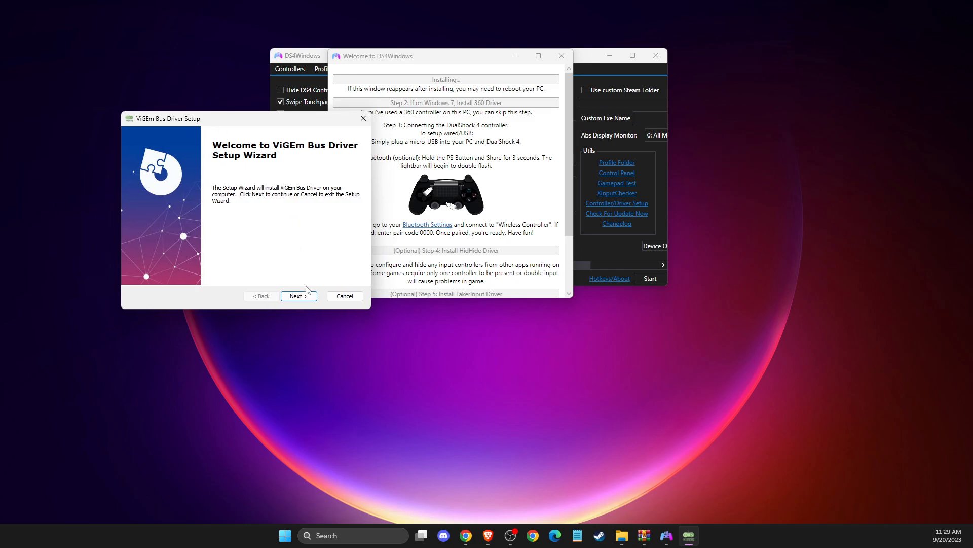
# - Accept the ViGEm Bus Driver license, install with defaults and finish the wizard
pyautogui.click(298, 296)
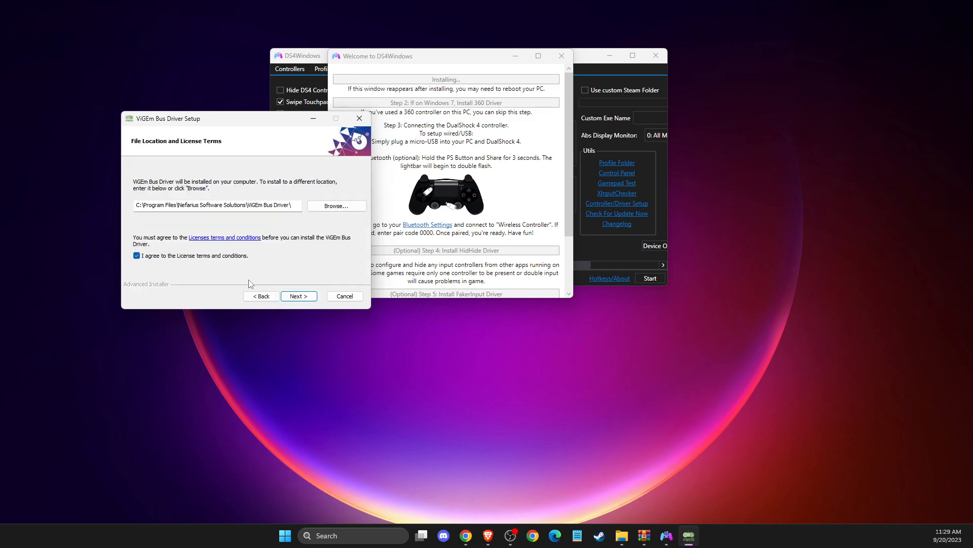
pyautogui.click(298, 295)
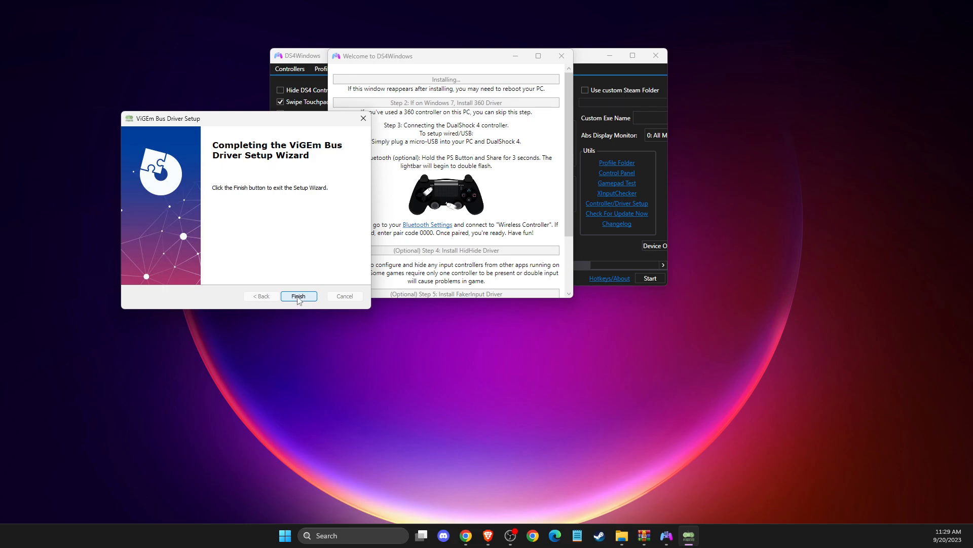
pyautogui.click(298, 296)
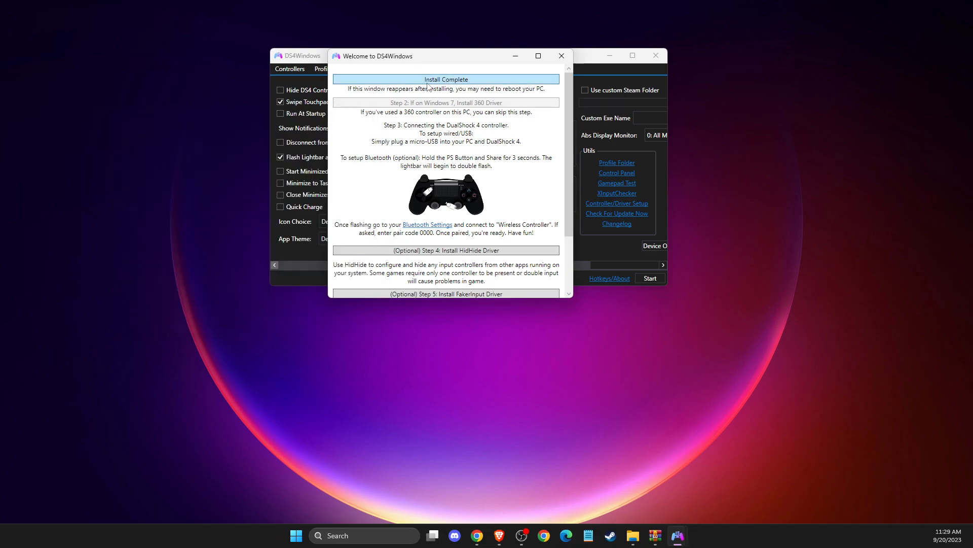
# - Bring the main DS4Windows window forward on the empty Controllers list
pyautogui.click(561, 56)
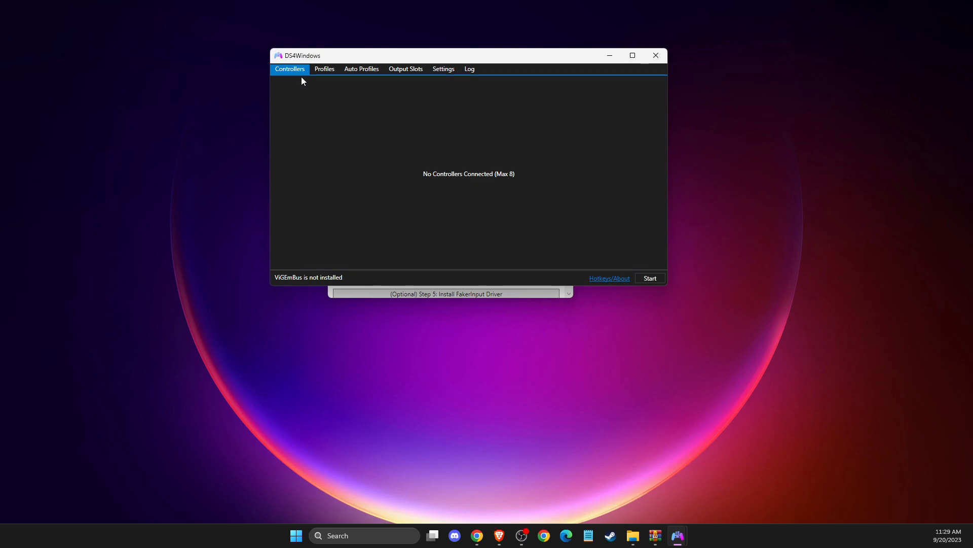
# - Start DS4Windows and select the detected USB DS4 v.2 controller on Default profile
pyautogui.click(650, 277)
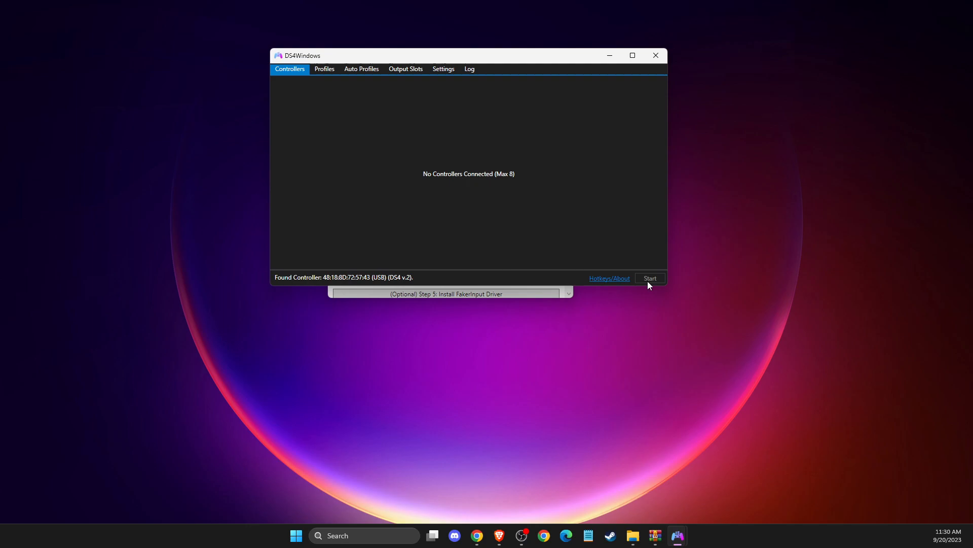
pyautogui.click(650, 278)
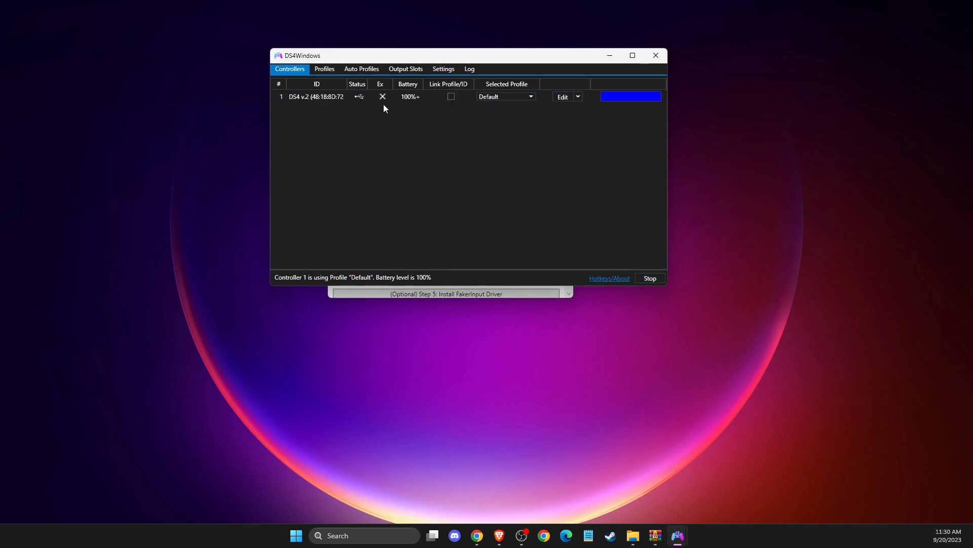
pyautogui.click(372, 96)
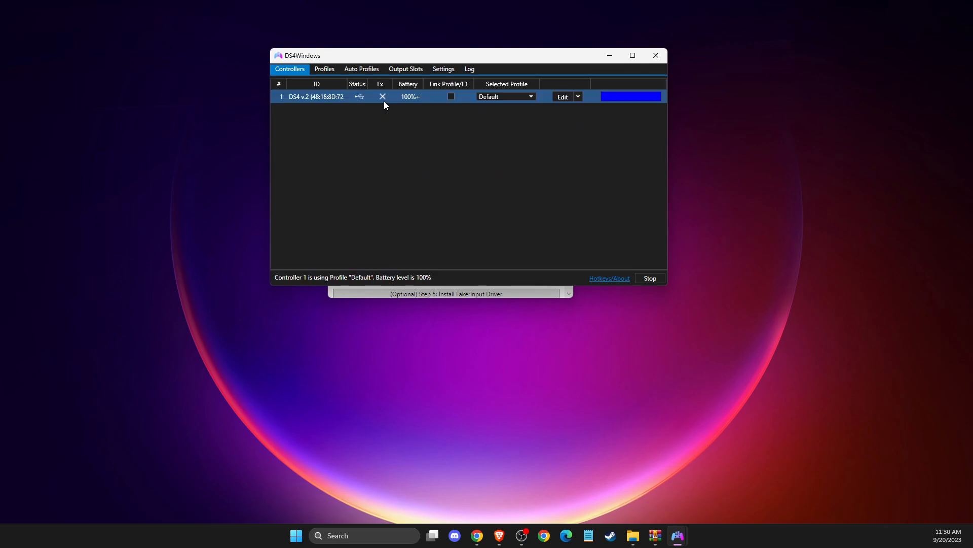
pyautogui.moveTo(383, 97)
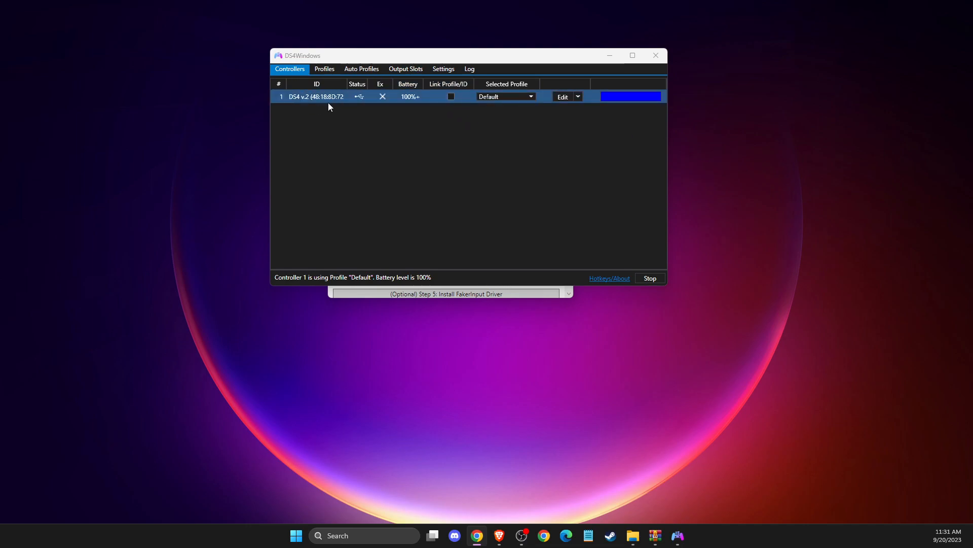
pyautogui.moveTo(323, 99)
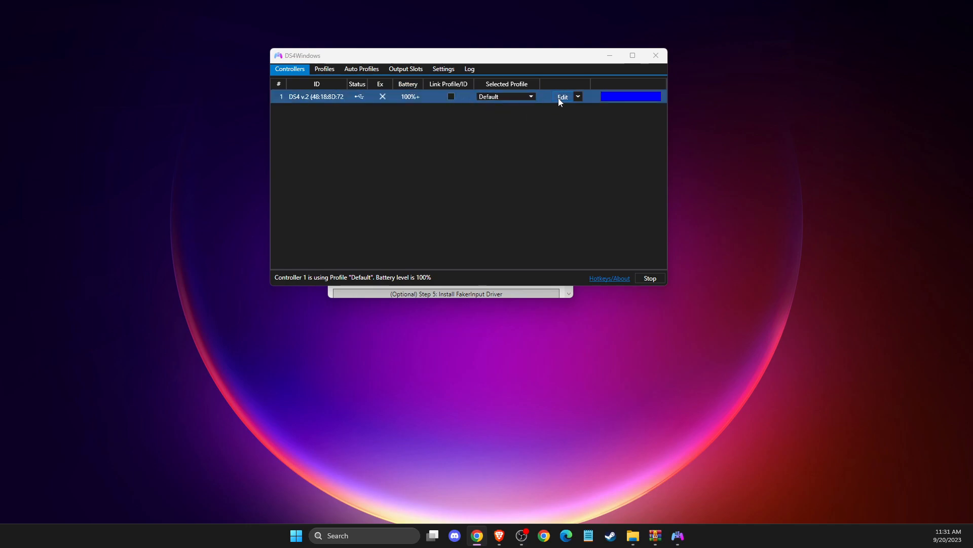
# - Edit the Default profile, open Side L's action picker, and close it unassigned
pyautogui.click(562, 96)
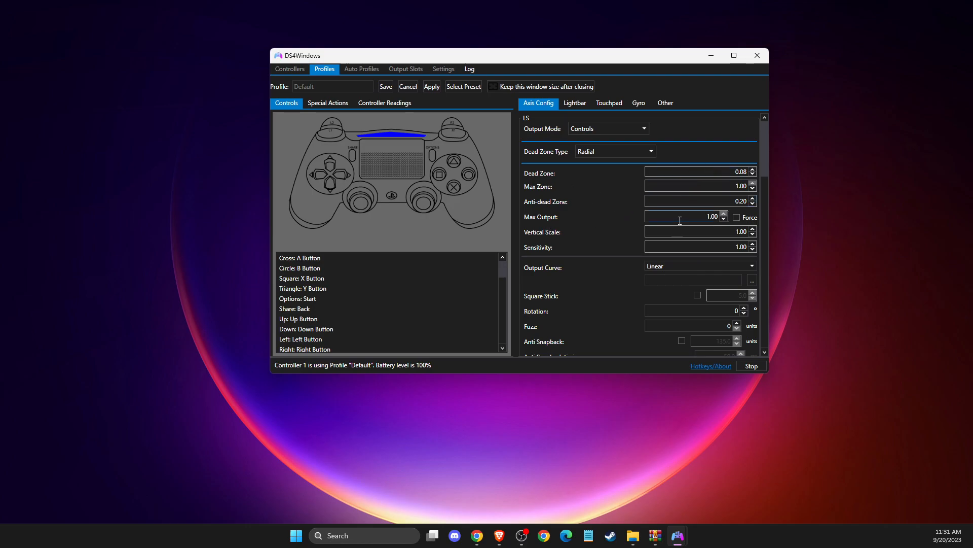
pyautogui.scroll(-3)
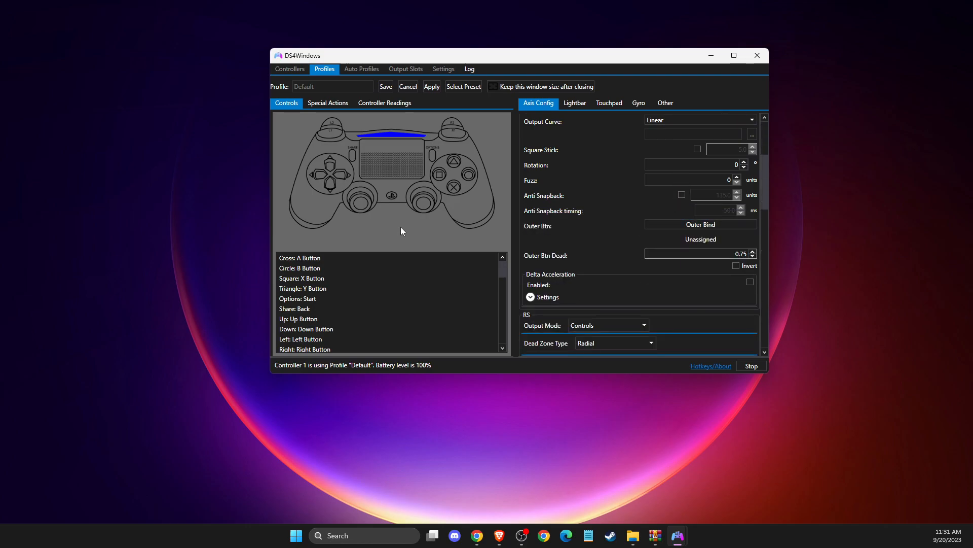
pyautogui.click(391, 267)
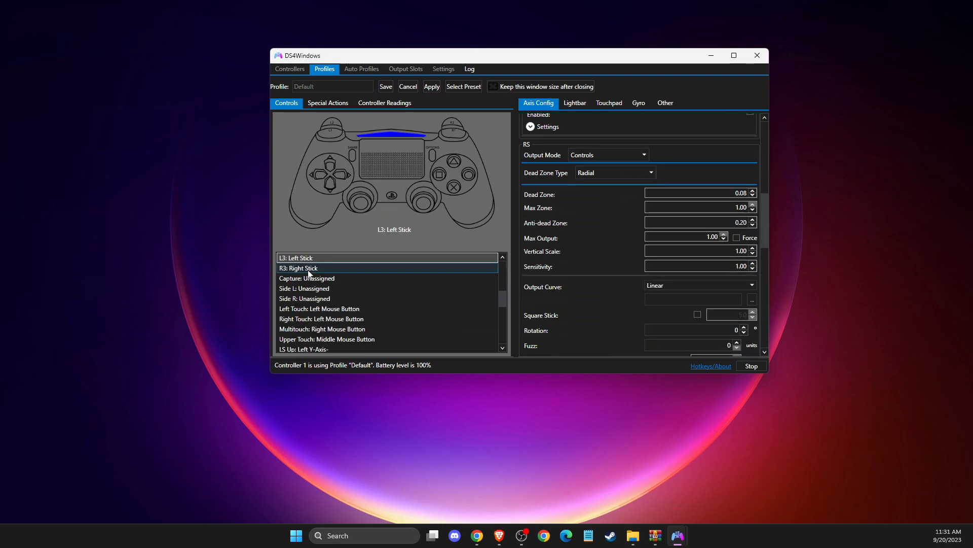
pyautogui.click(303, 288)
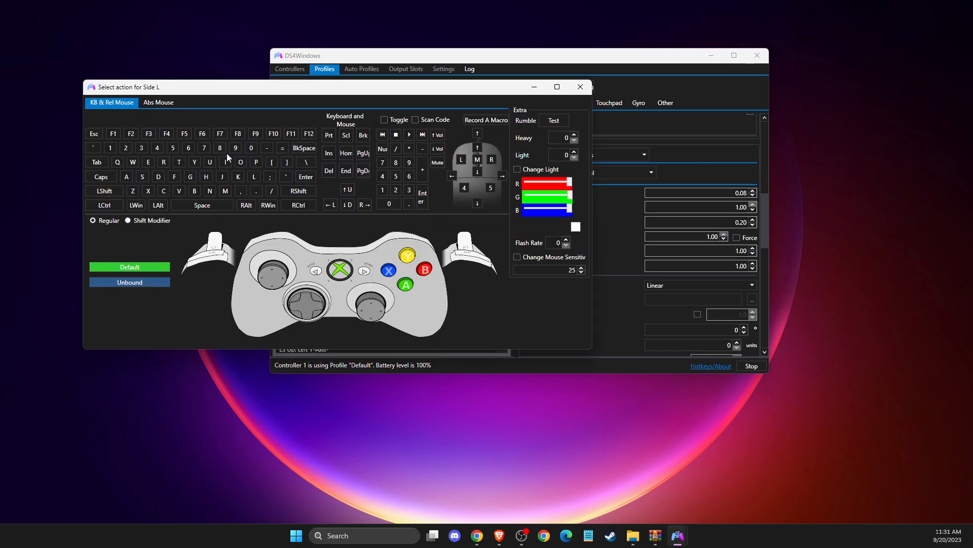
pyautogui.click(580, 87)
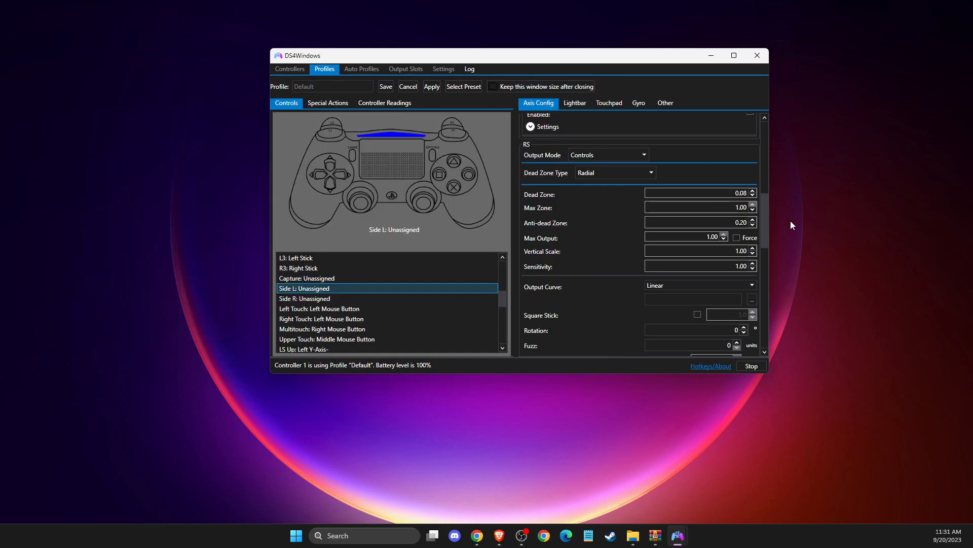